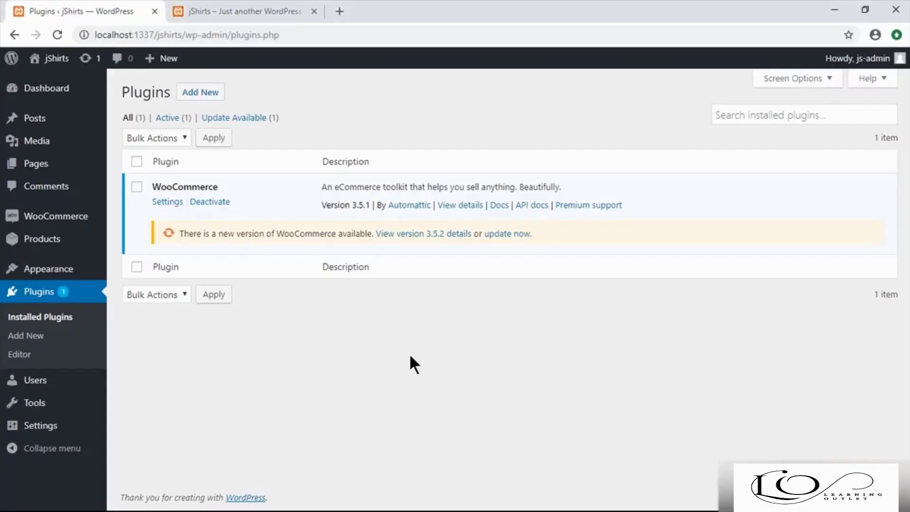
mouse_move(467, 362)
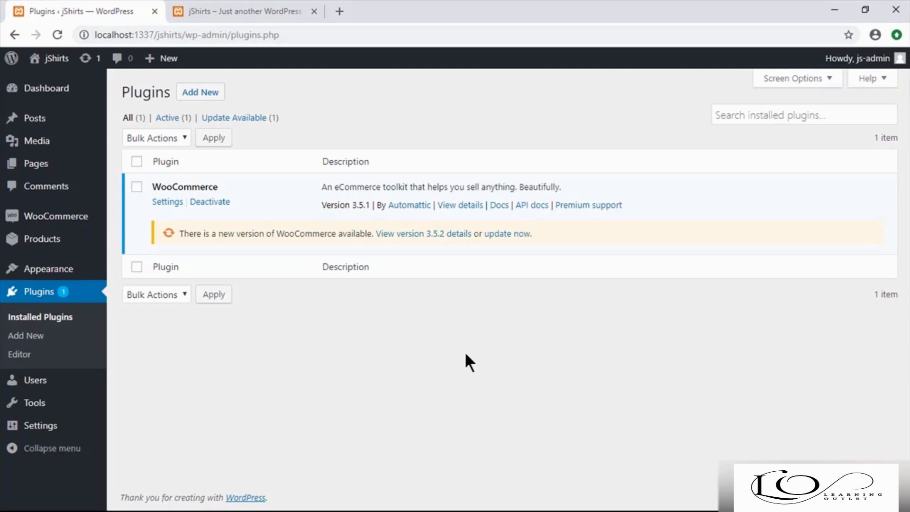
mouse_move(478, 434)
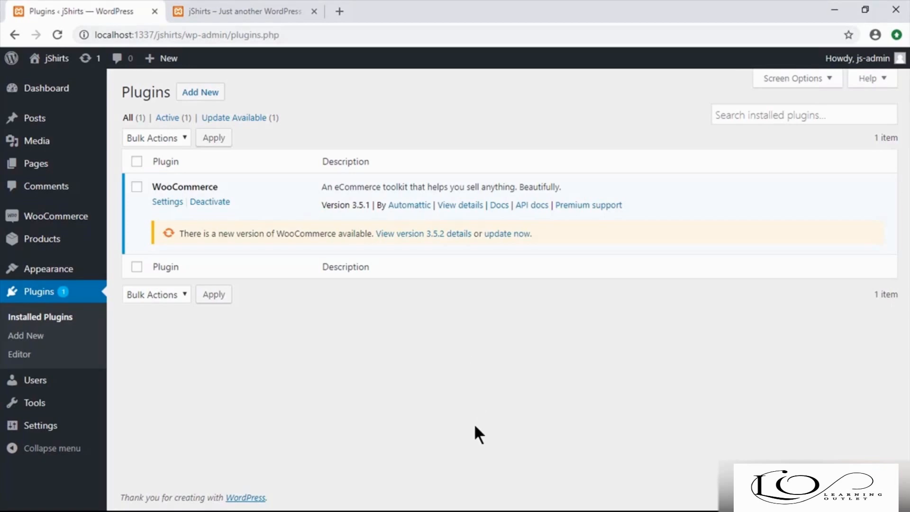
Browse the storefront shop and the Awesome Red Shirt 4 product page, then return to Plugins.
left_click(238, 11)
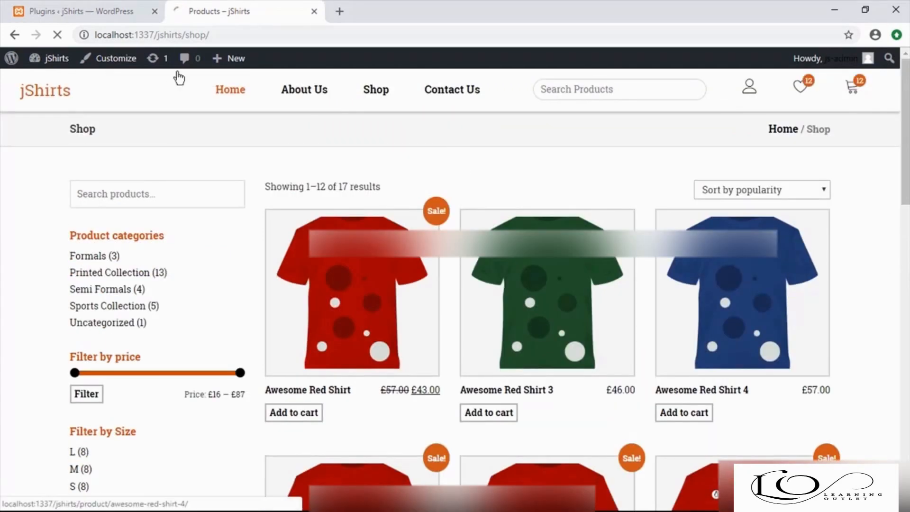
left_click(742, 290)
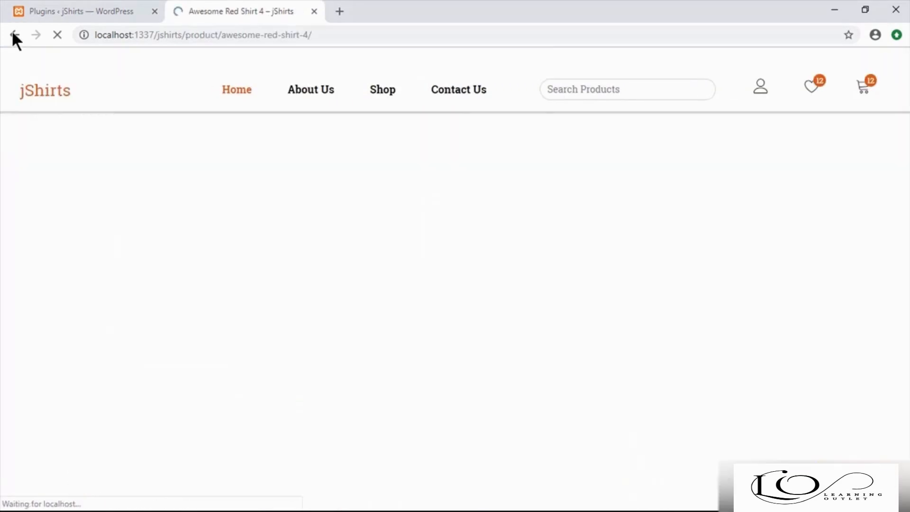
left_click(14, 34)
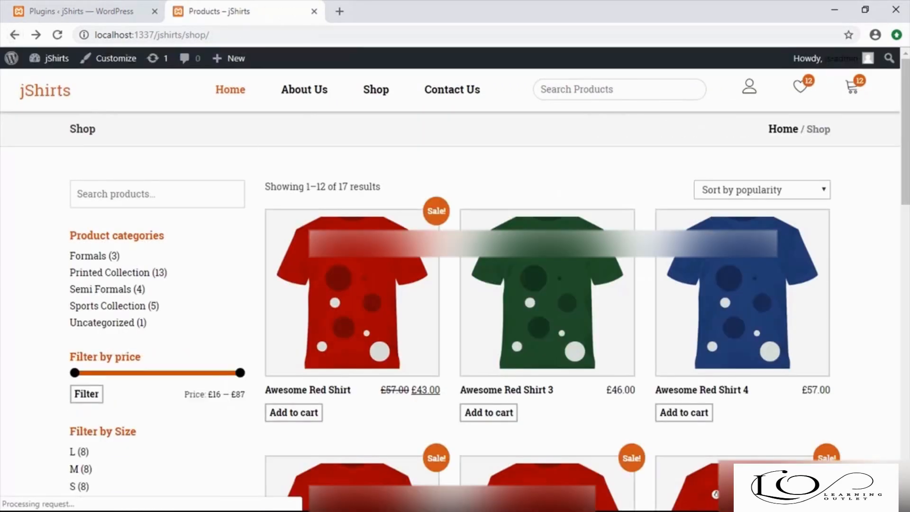
left_click(81, 11)
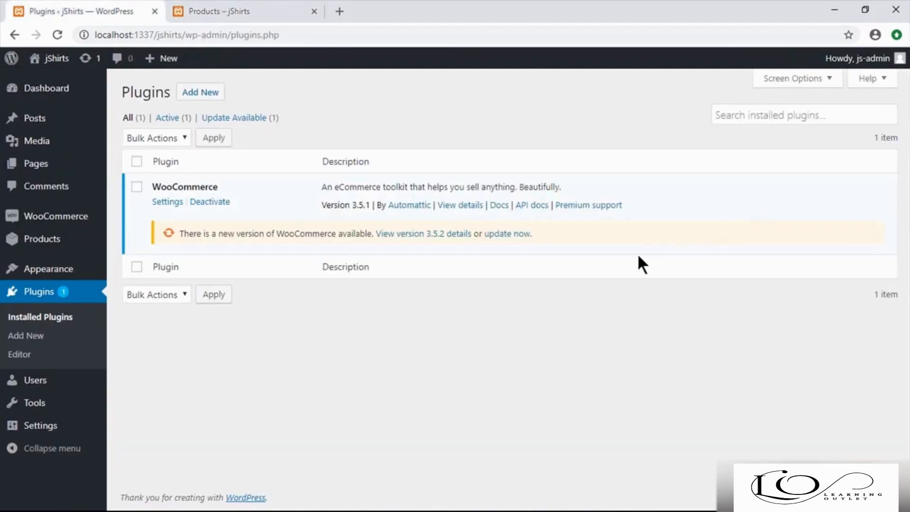
mouse_move(481, 345)
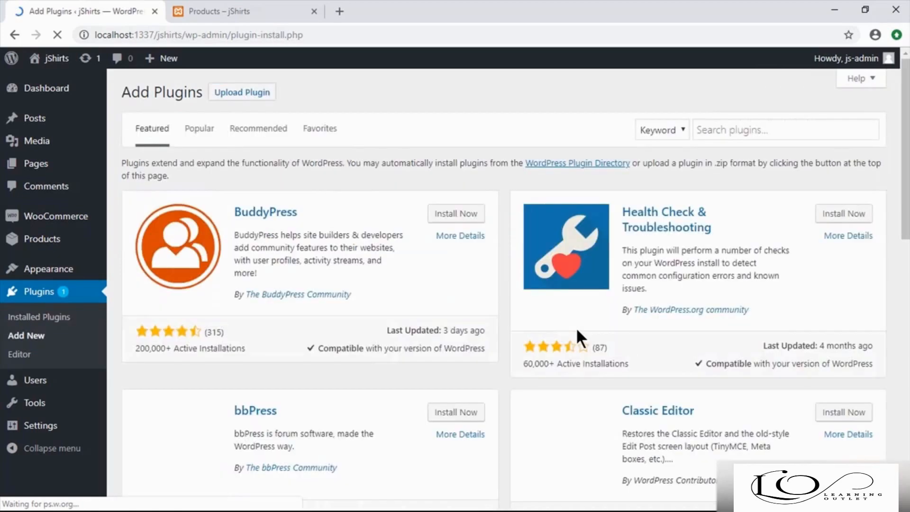
Search for 'WooCommerce Wishlist Plugin', install the TemplateInvaders result, and activate it.
left_click(785, 130)
type("WooCommerce Wishlist Plugin")
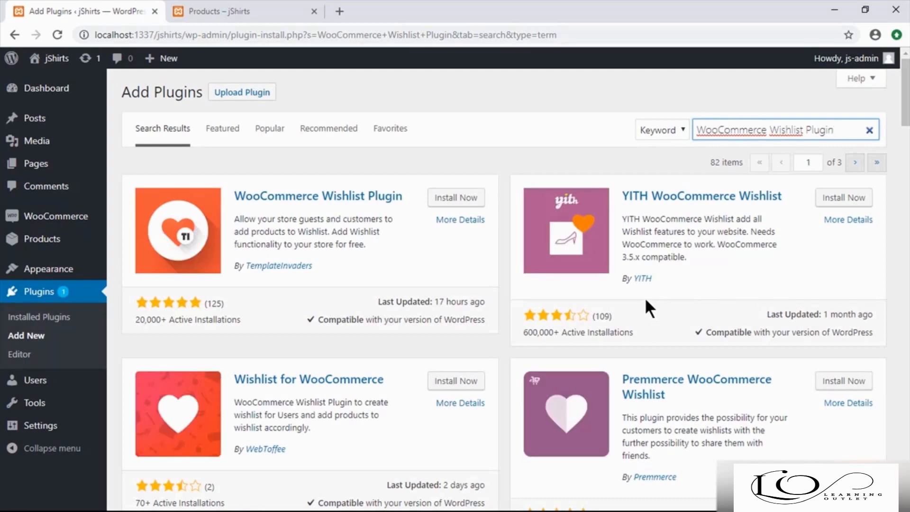
left_click(456, 197)
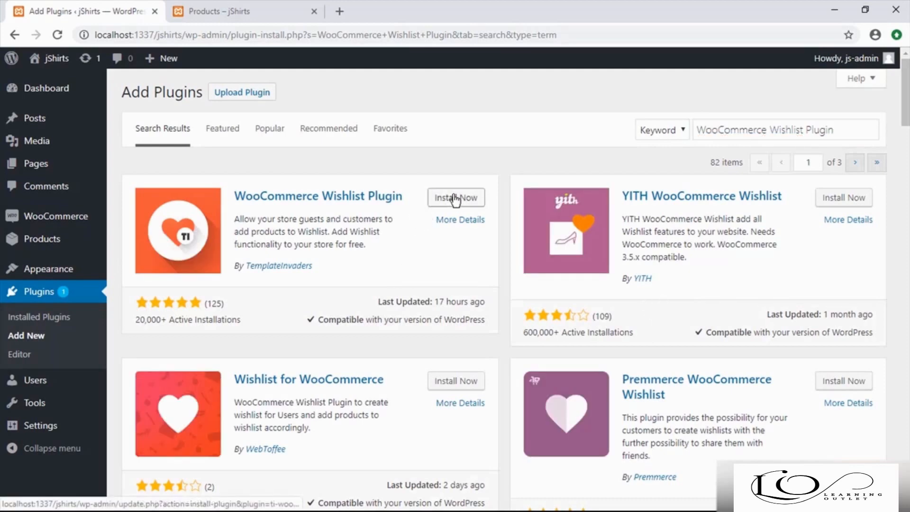
left_click(456, 197)
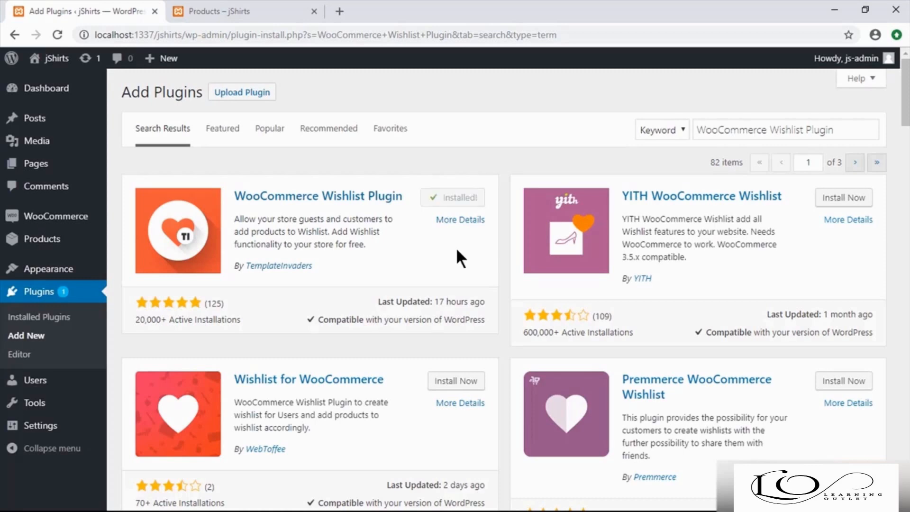
left_click(452, 197)
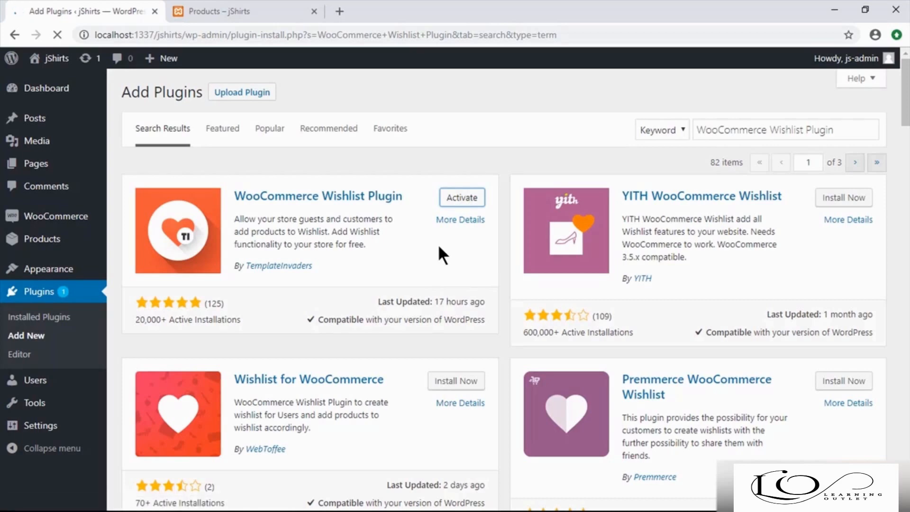
Skip the TI Wishlist setup wizard with 'Not Right Now' and go back to the jShirts shop.
left_click(461, 197)
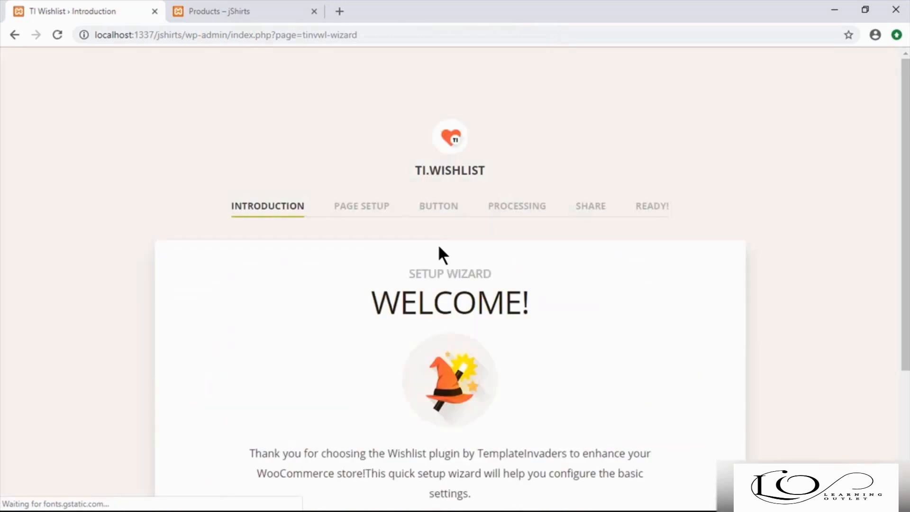
scroll("down", 3)
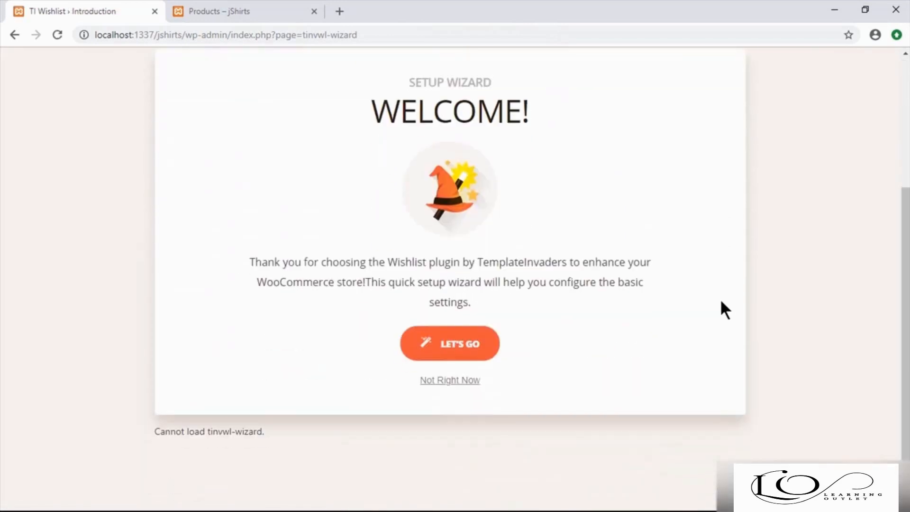
left_click(450, 379)
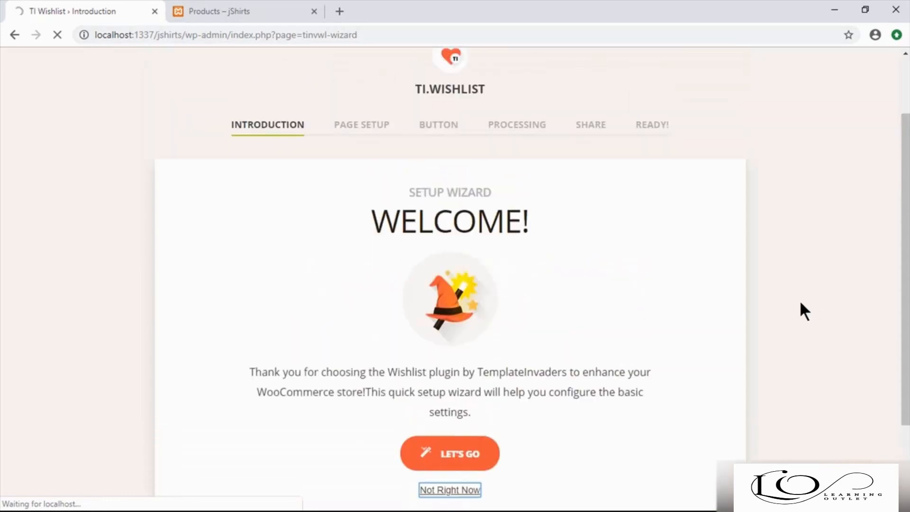
left_click(449, 489)
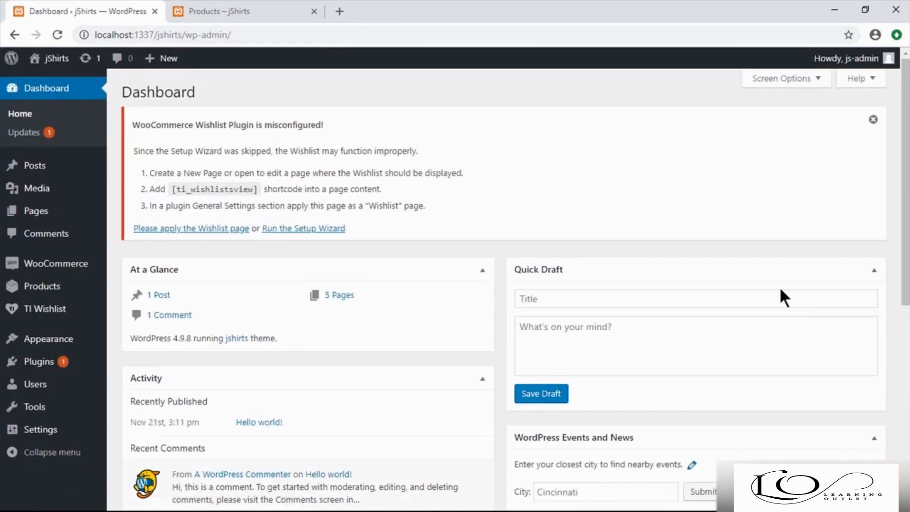
mouse_move(603, 207)
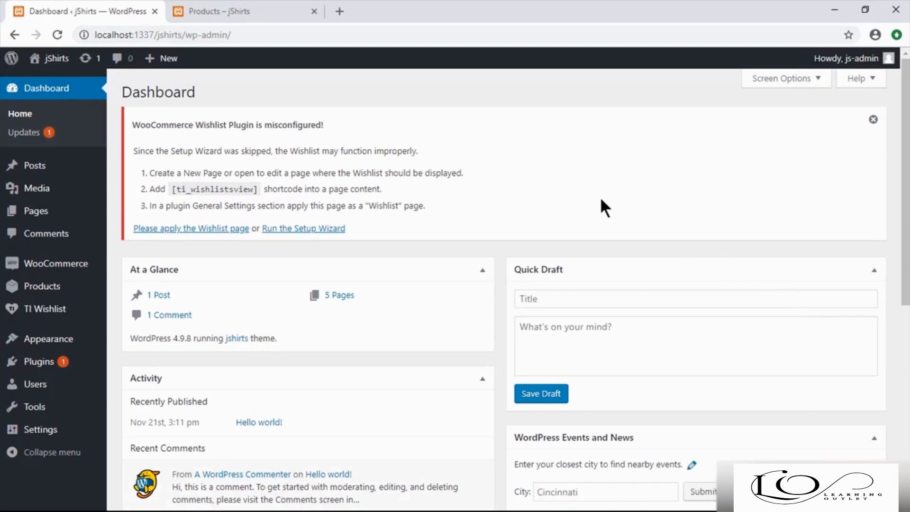
left_click(227, 11)
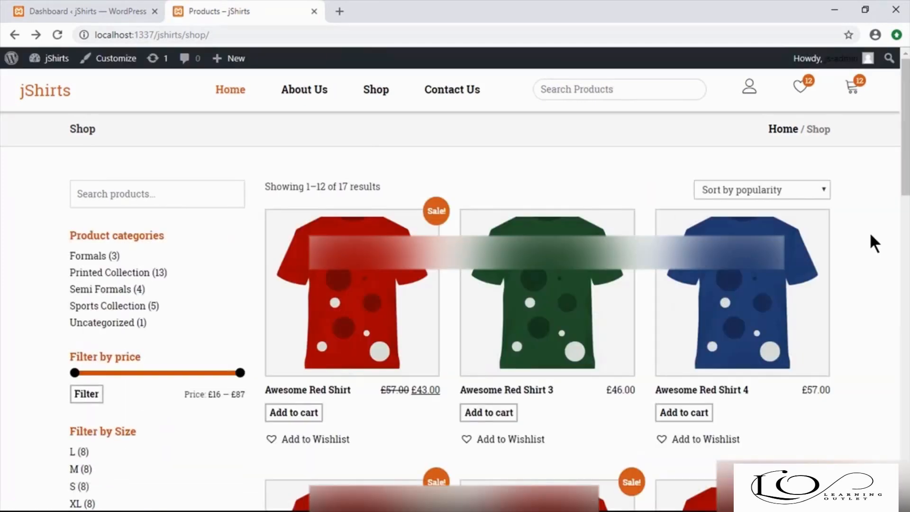
Add Awesome Red Shirt 3 to the wishlist and close the confirmation popup.
scroll("down", 3)
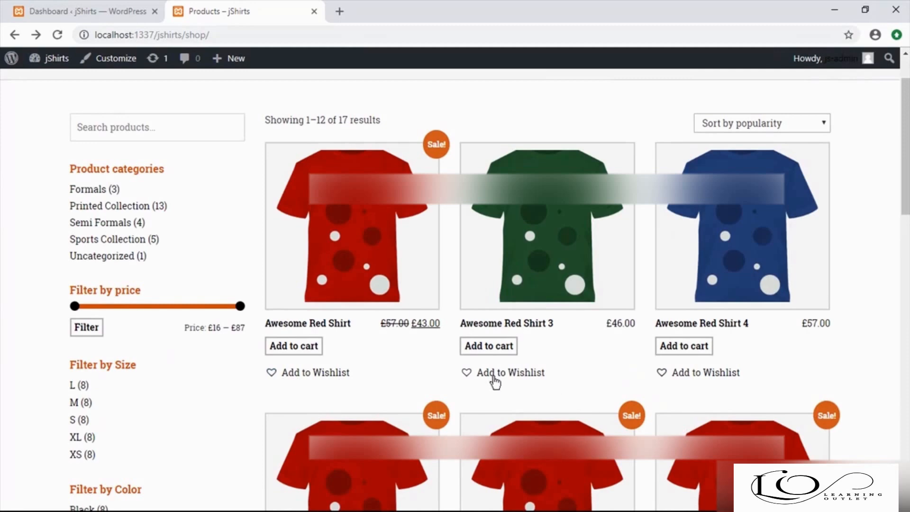
mouse_move(504, 382)
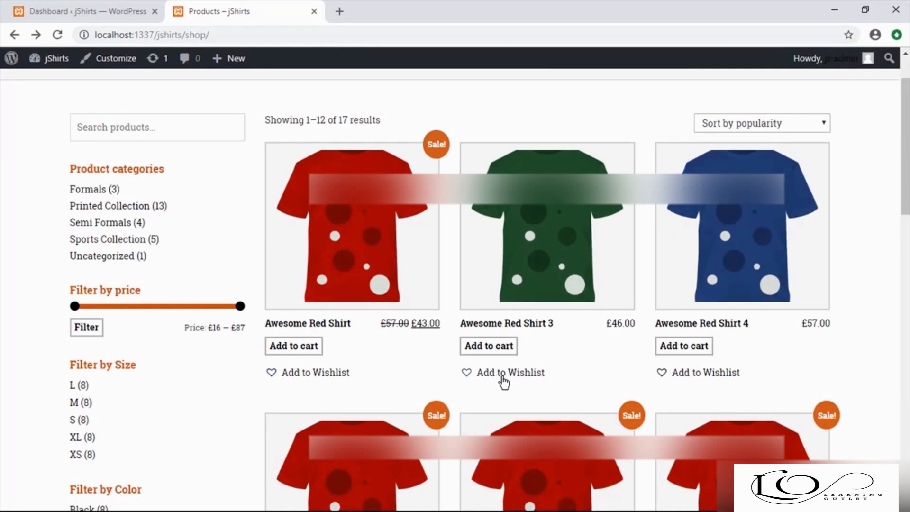
left_click(509, 372)
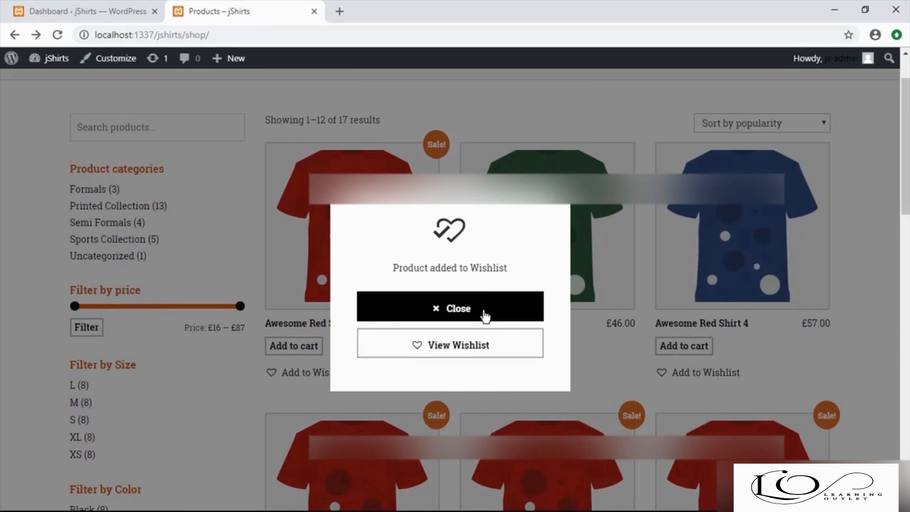
left_click(449, 308)
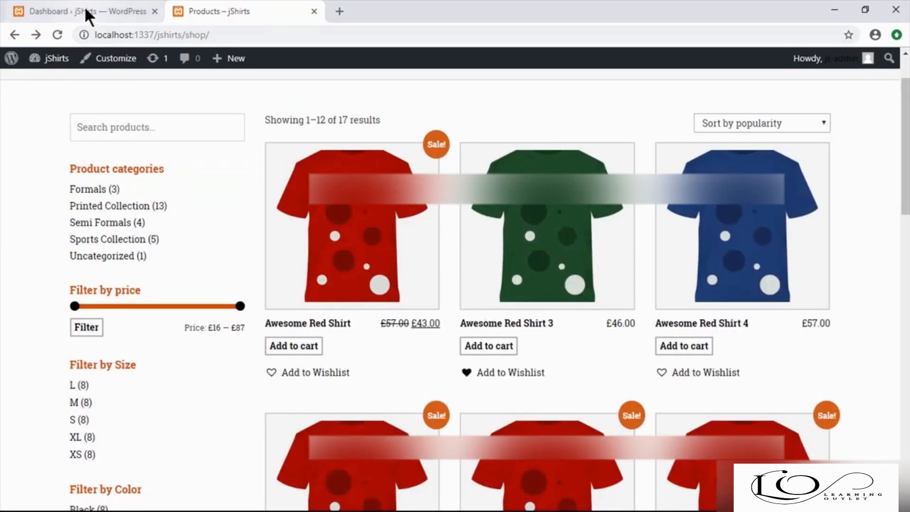
Copy the [ti_wishlistsview] shortcode from the dashboard warning and start a new page.
left_click(81, 11)
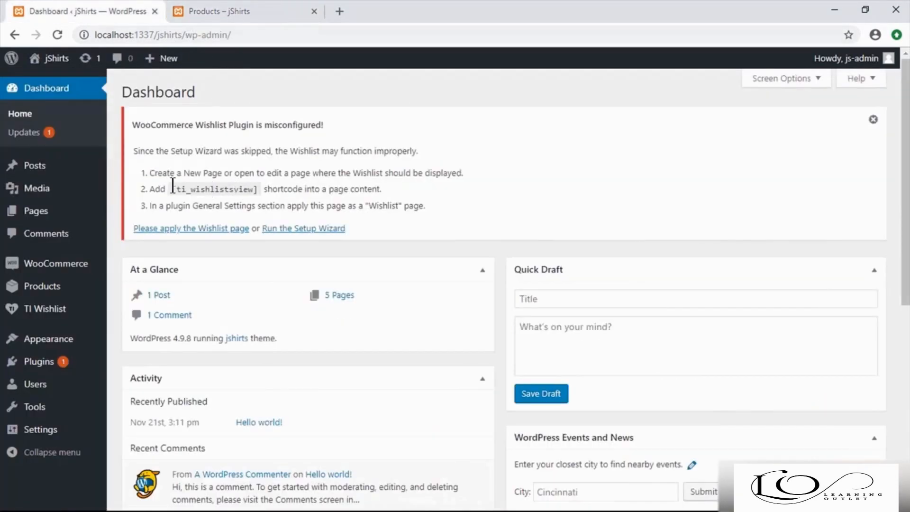
double_click(212, 189)
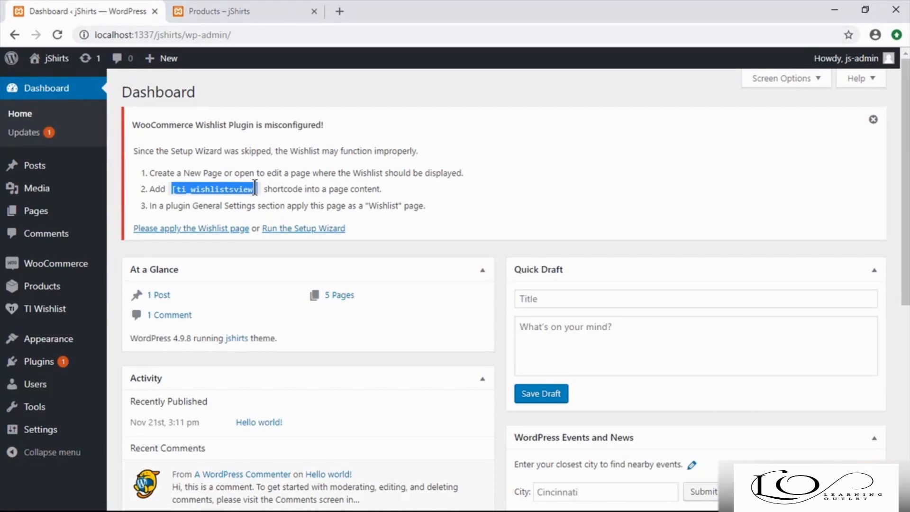
left_click(32, 210)
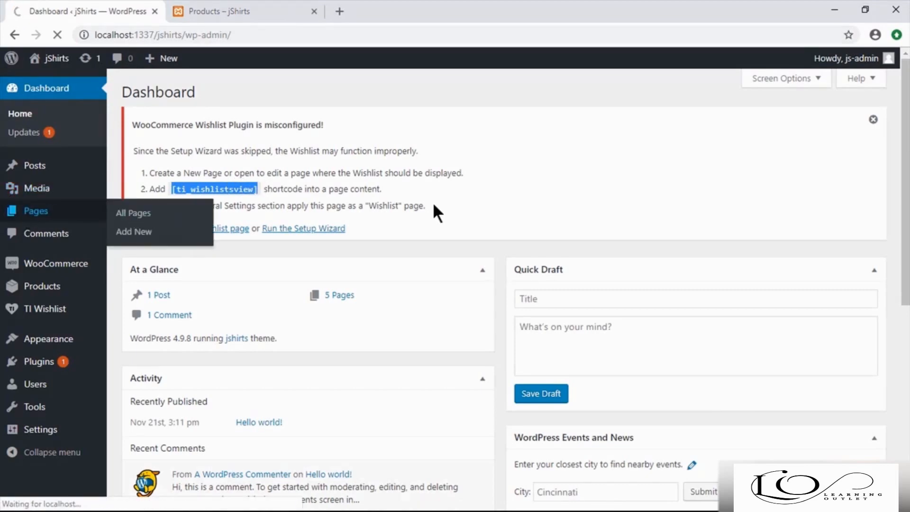
left_click(133, 213)
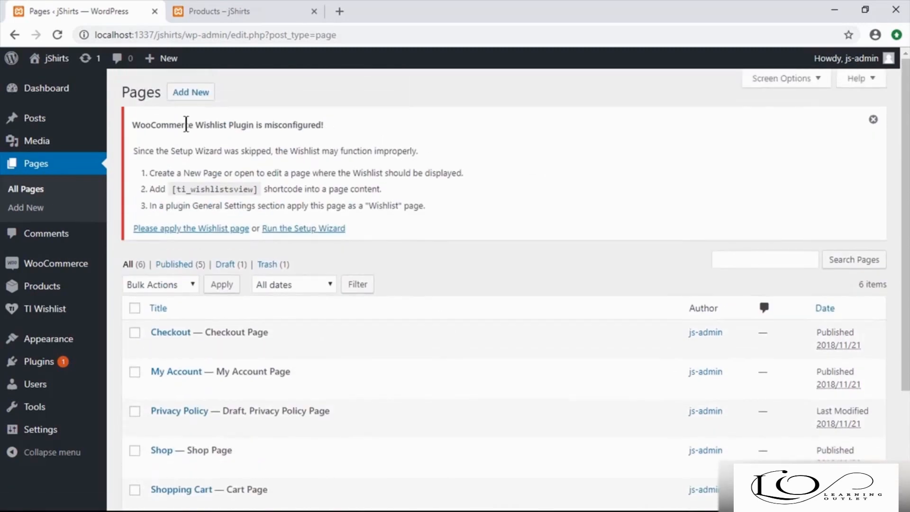
left_click(191, 91)
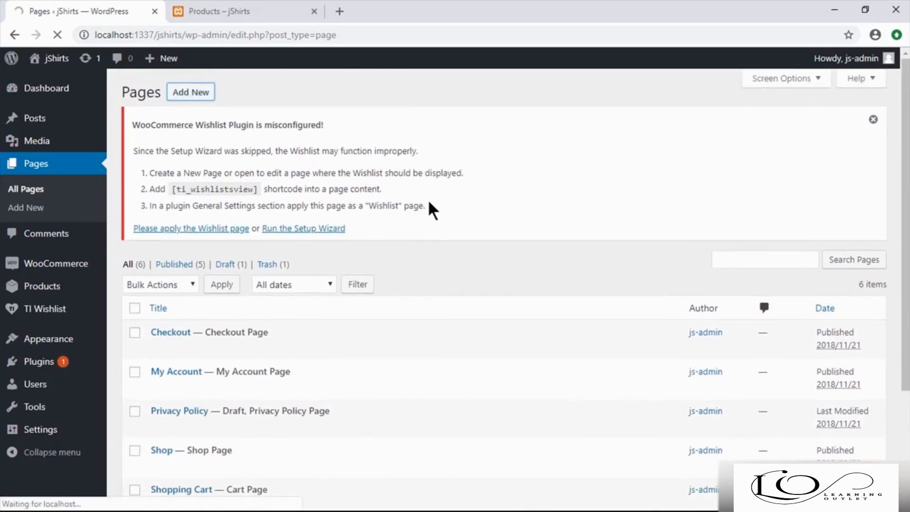
Publish a page titled 'Wishlist' holding [ti_wishlistsview] and follow 'Please apply the Wishlist page'.
left_click(190, 92)
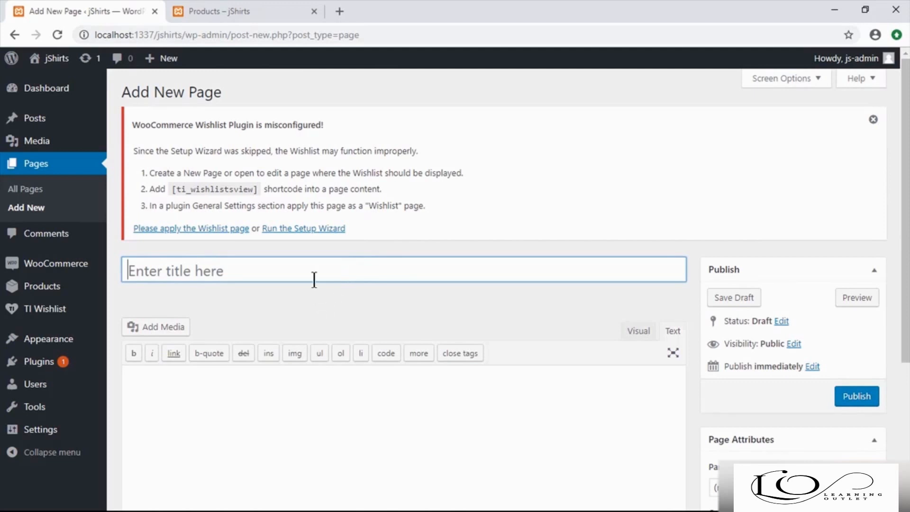
type("Wis")
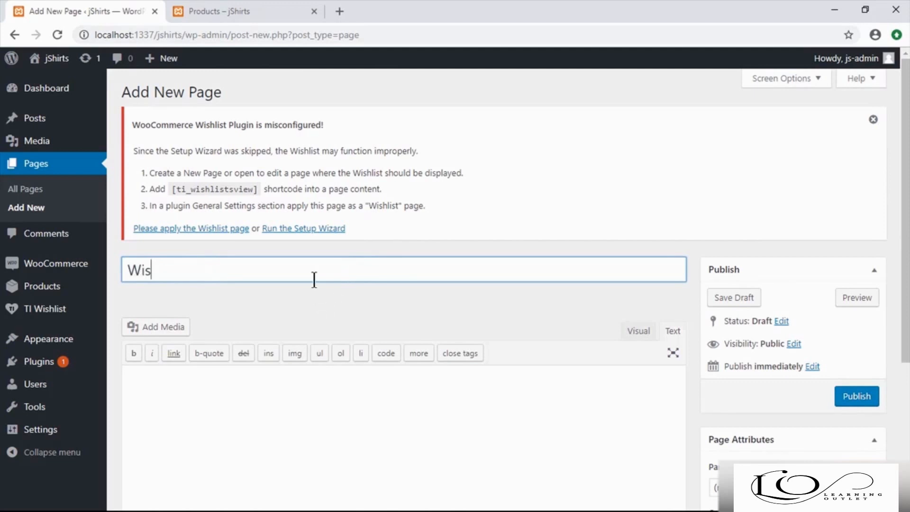
type("hlist")
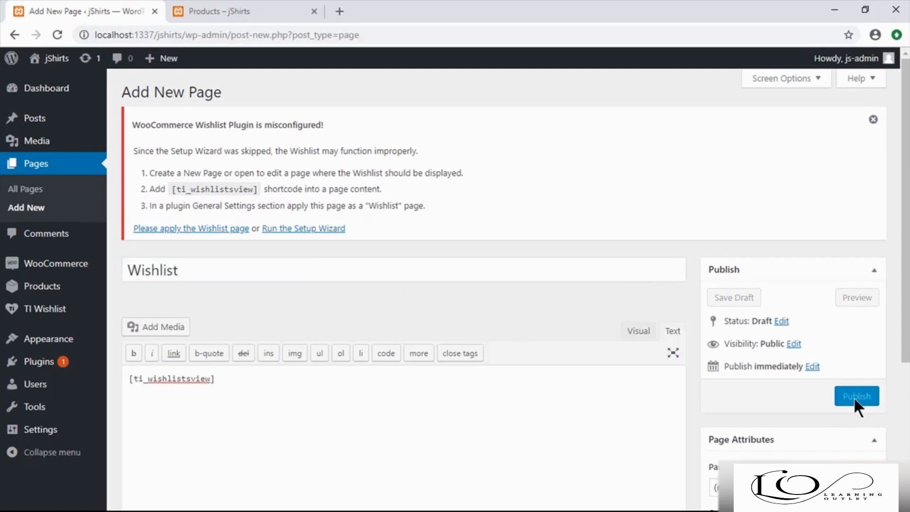
left_click(856, 396)
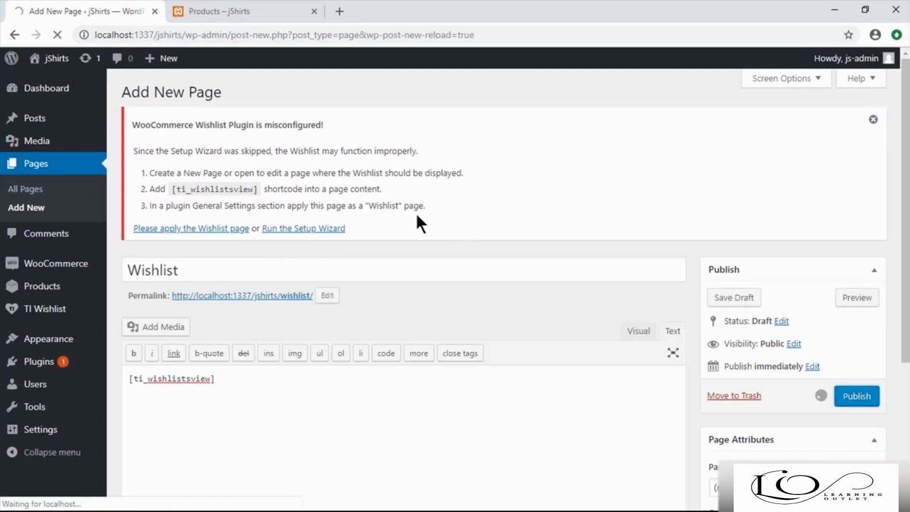
left_click(856, 396)
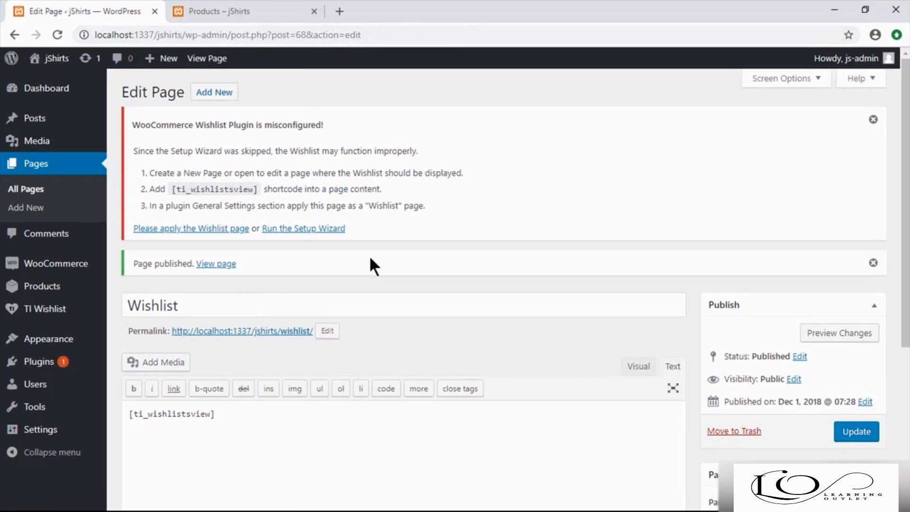
left_click(191, 228)
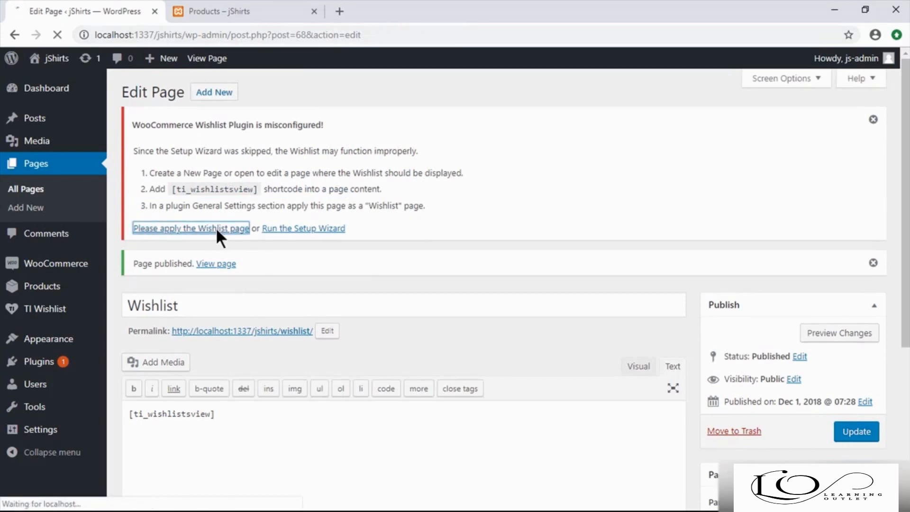
Set the Wishlist Page setting to 'Wishlist', save General Settings, and return to the shop.
left_click(190, 228)
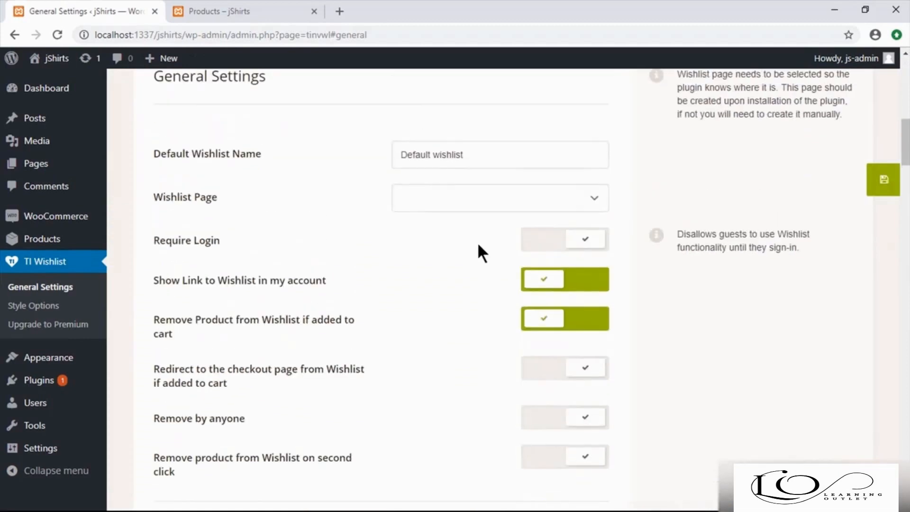
left_click(498, 197)
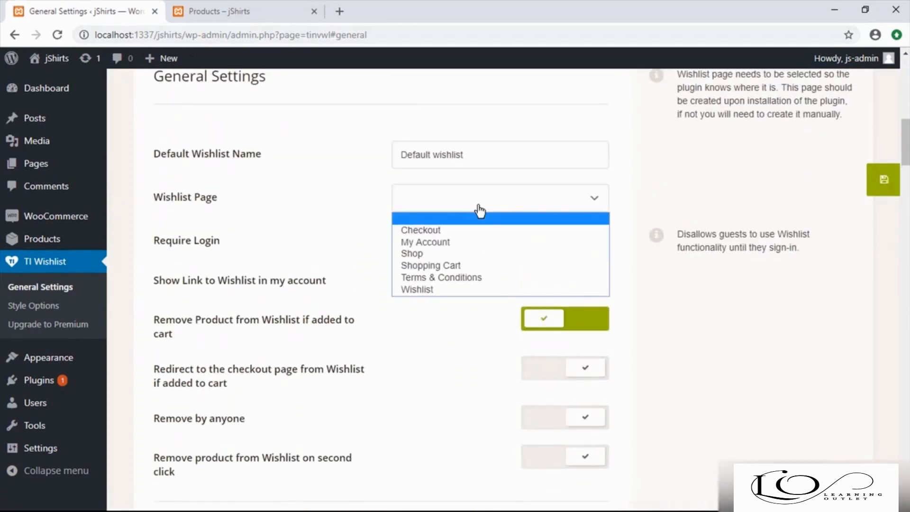
left_click(417, 289)
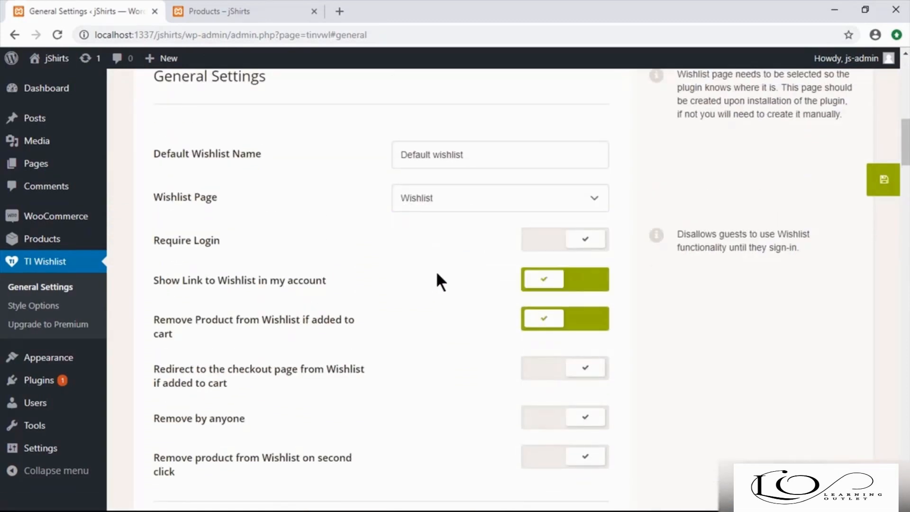
scroll("down", 3)
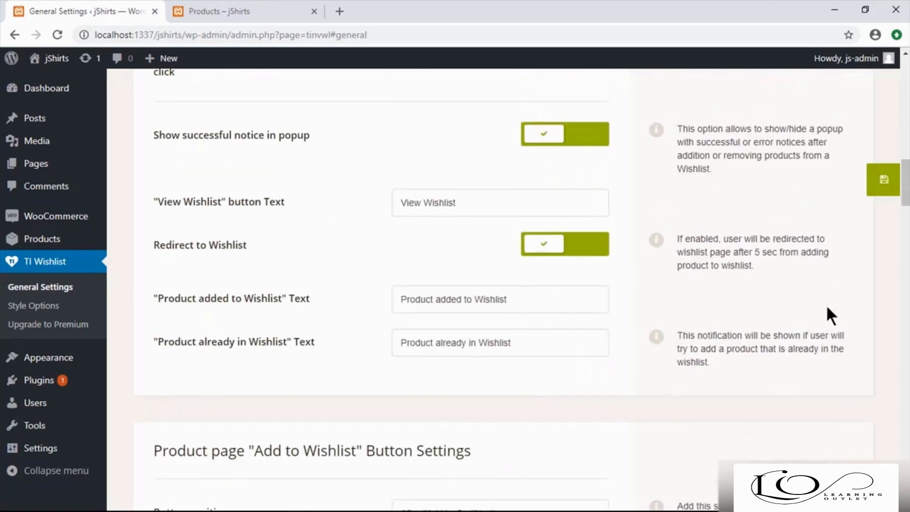
scroll("down", 3)
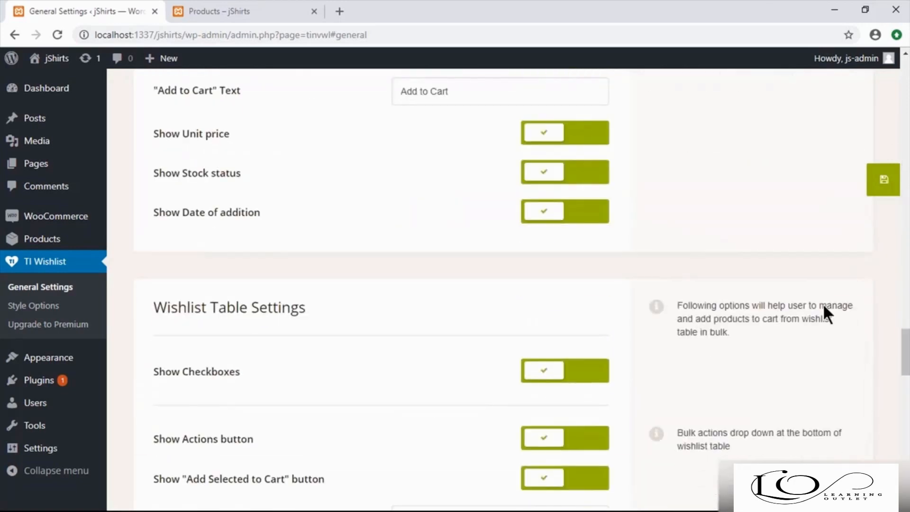
scroll("down", 3)
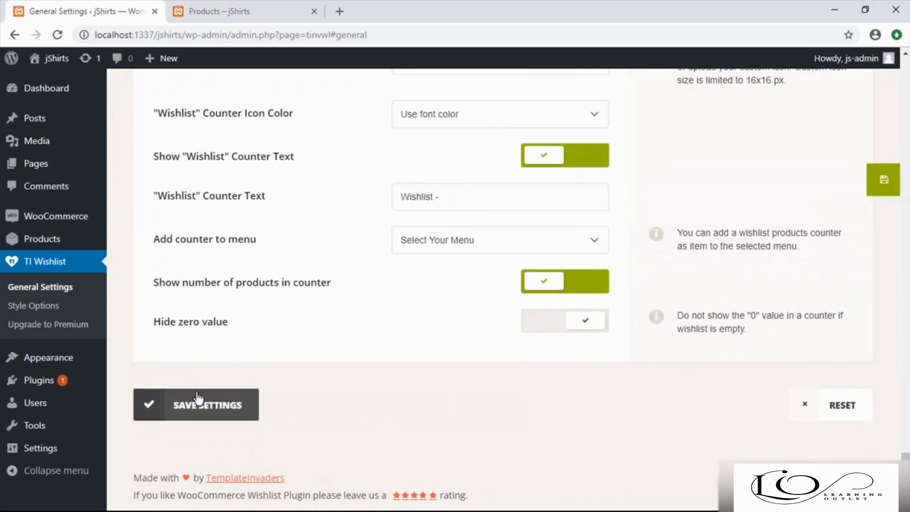
left_click(197, 405)
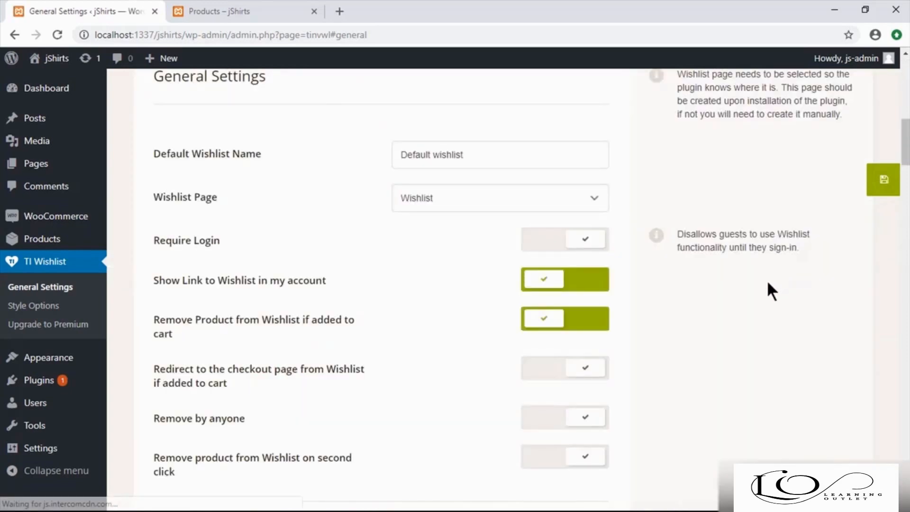
left_click(221, 11)
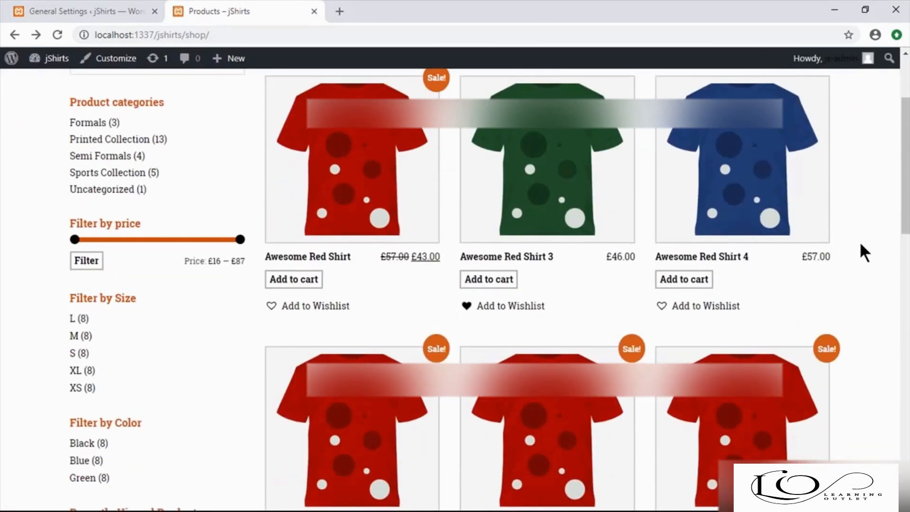
Add Awesome Red Shirt 6 to the wishlist and choose View Wishlist in the popup.
scroll("down", 3)
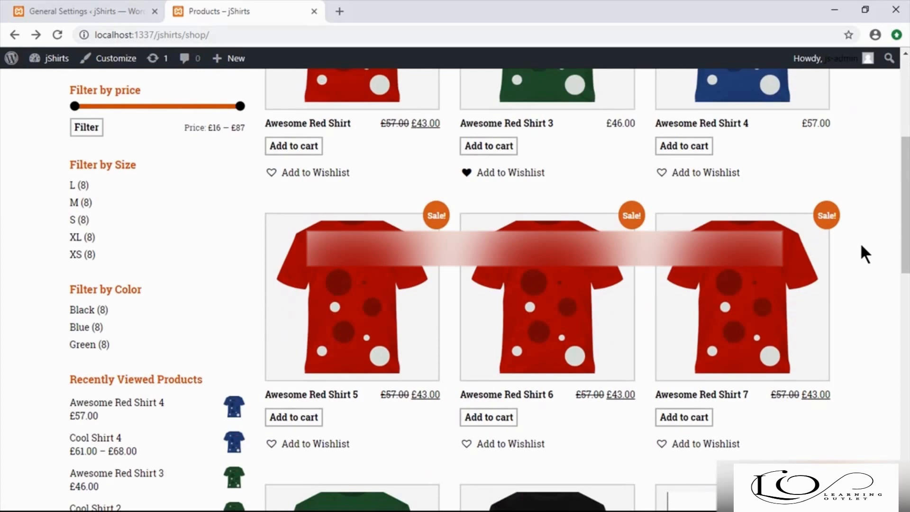
scroll("down", 3)
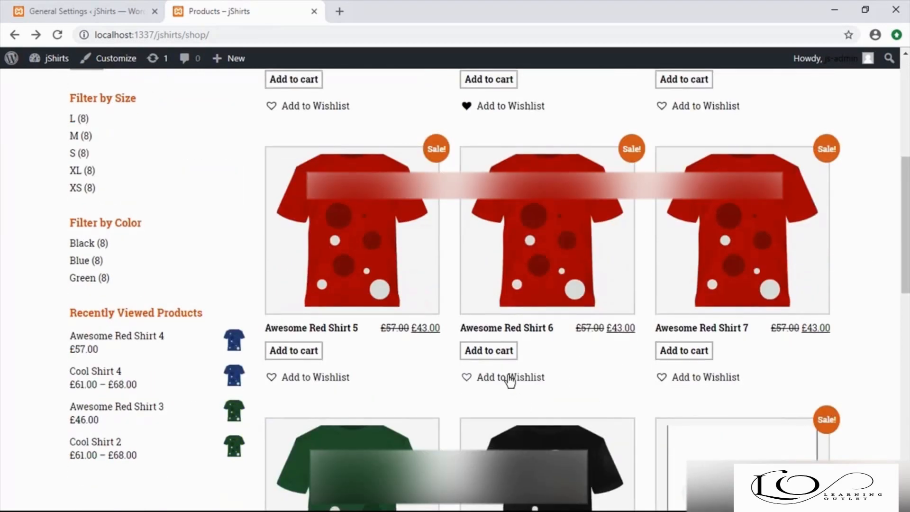
left_click(509, 377)
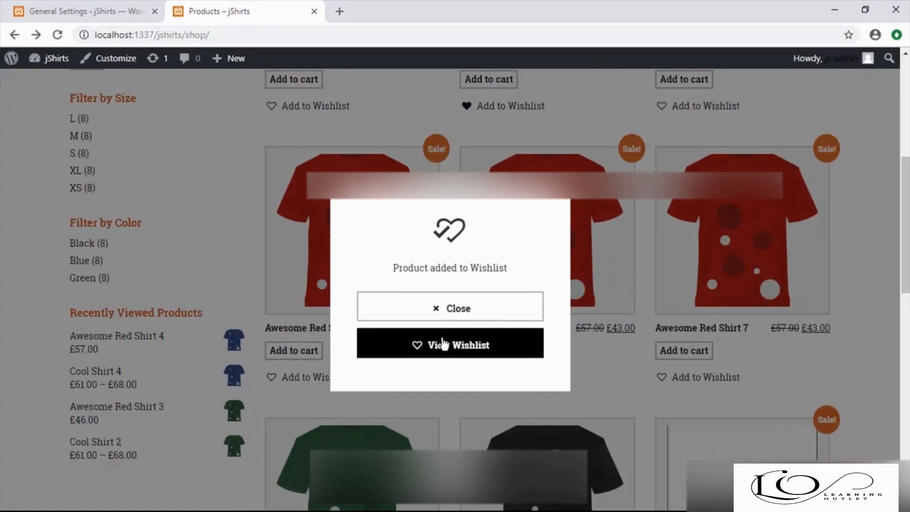
left_click(449, 344)
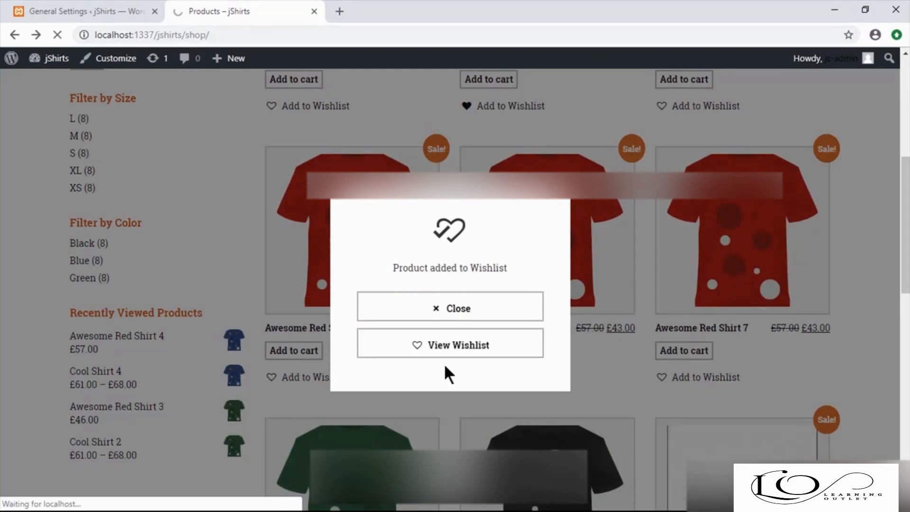
Review the Default wishlist table listing Awesome Red Shirt 6 and Awesome Red Shirt 3.
left_click(449, 345)
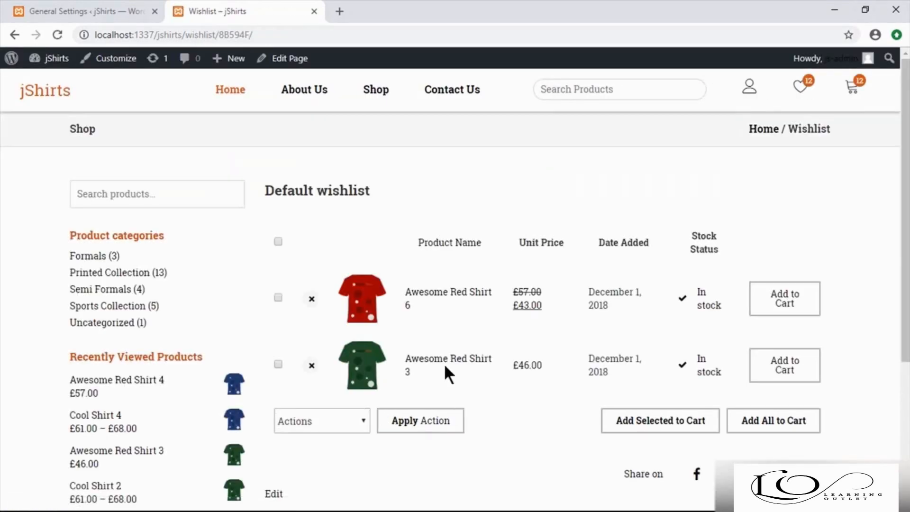
mouse_move(531, 346)
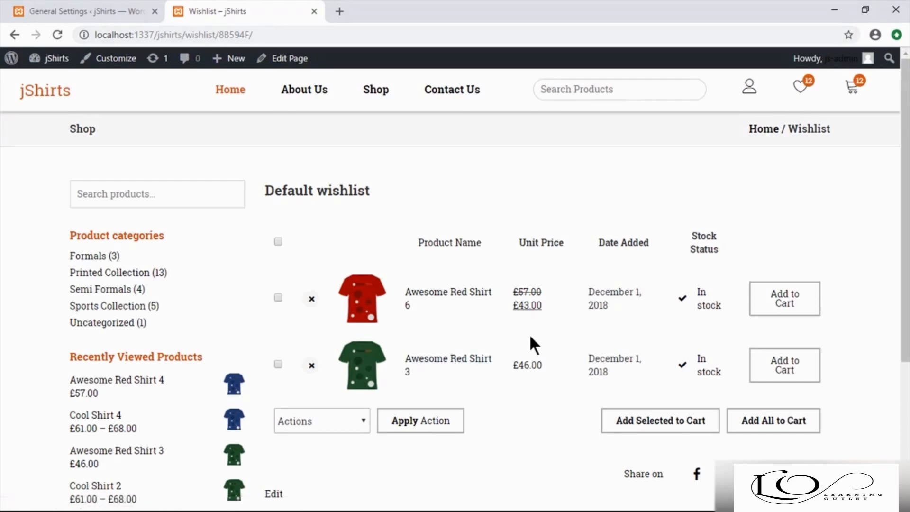
scroll("down", 3)
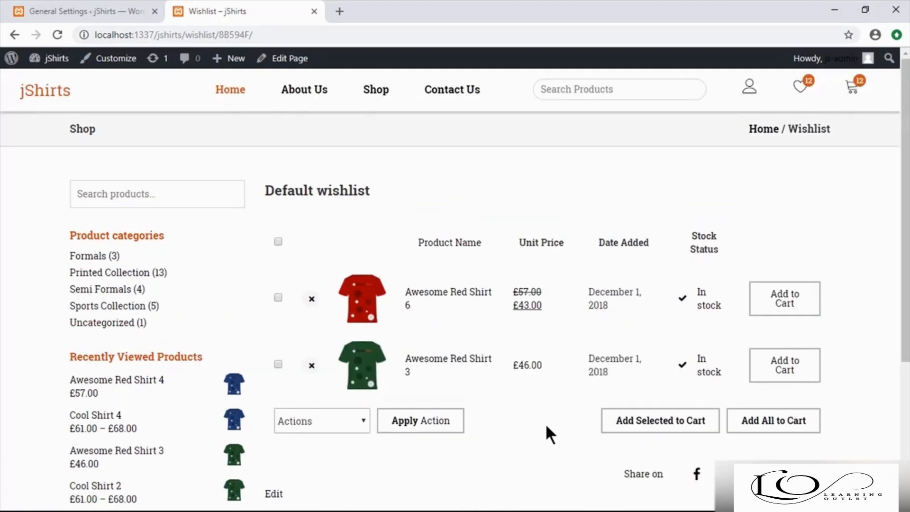
mouse_move(557, 452)
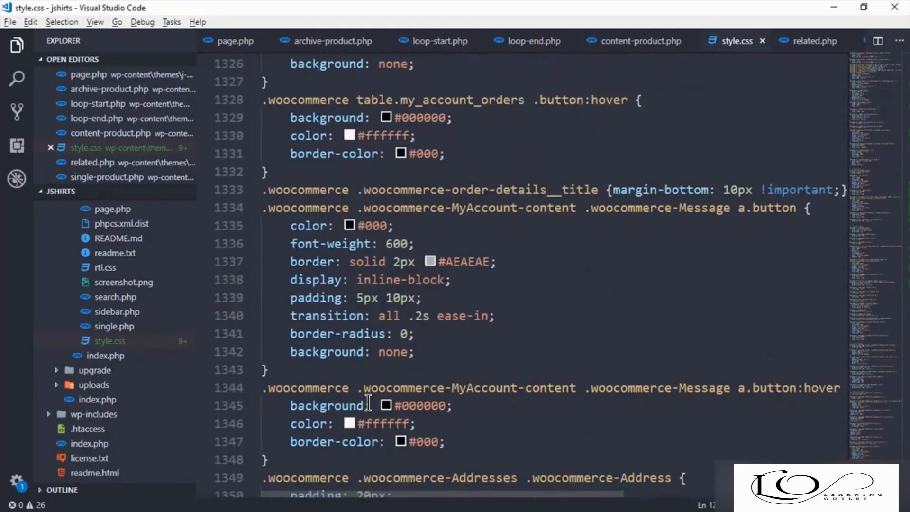
Append '/* >> wishlist page */' and '.tinv-wishlist form {border: solid 1px #d0d0d0;}' to style.css.
scroll("down", 3)
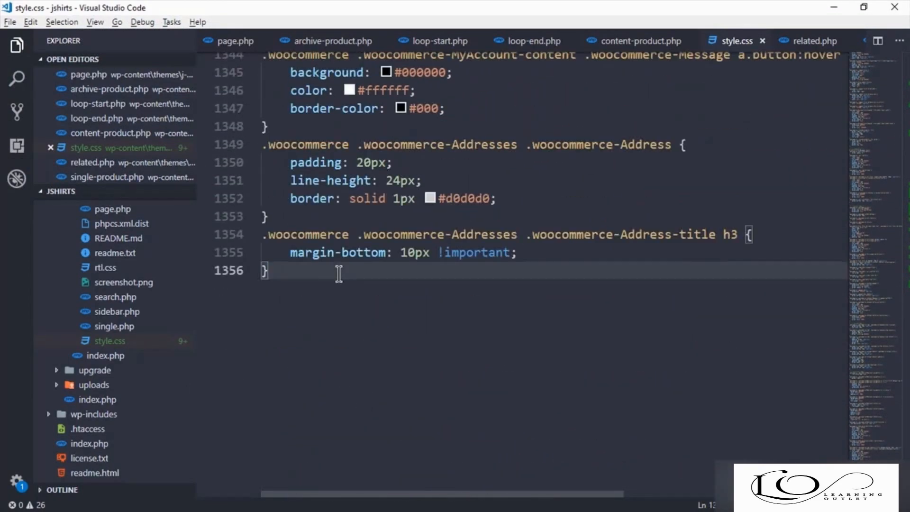
type("/*  */")
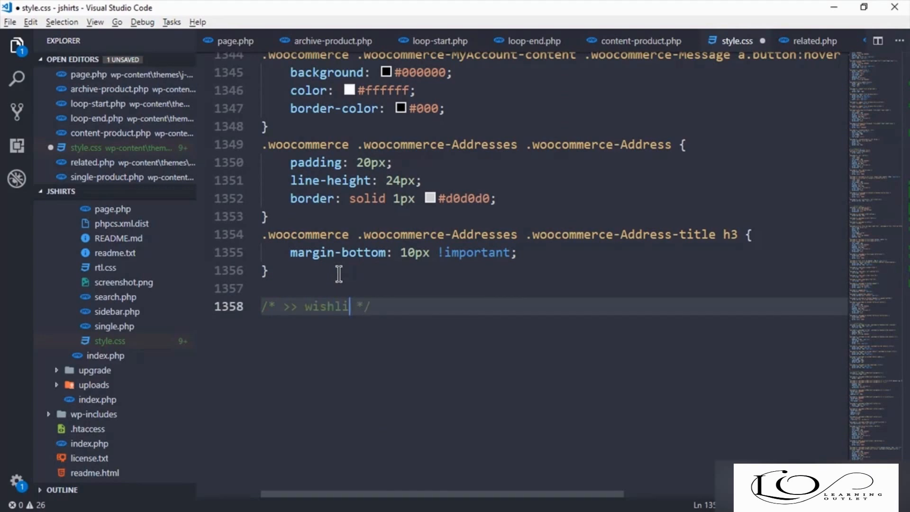
type("st page")
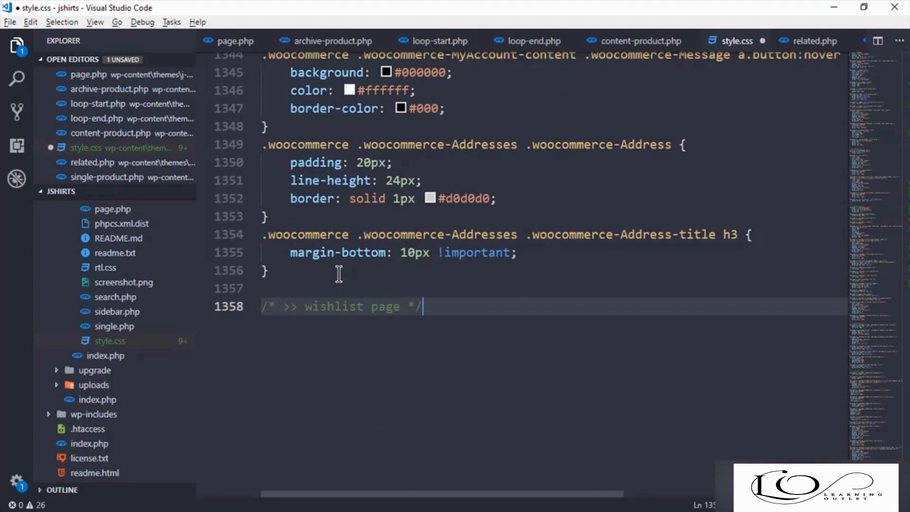
type("tinv-wishlist")
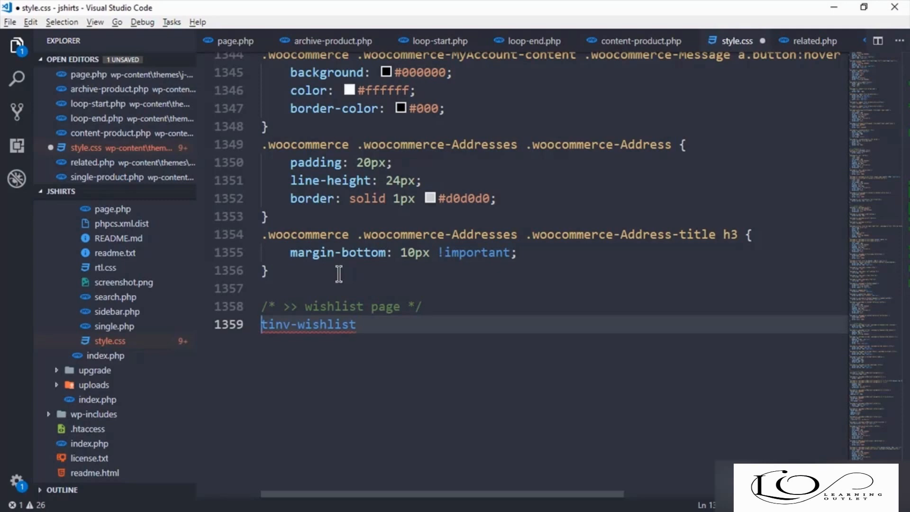
type("fr")
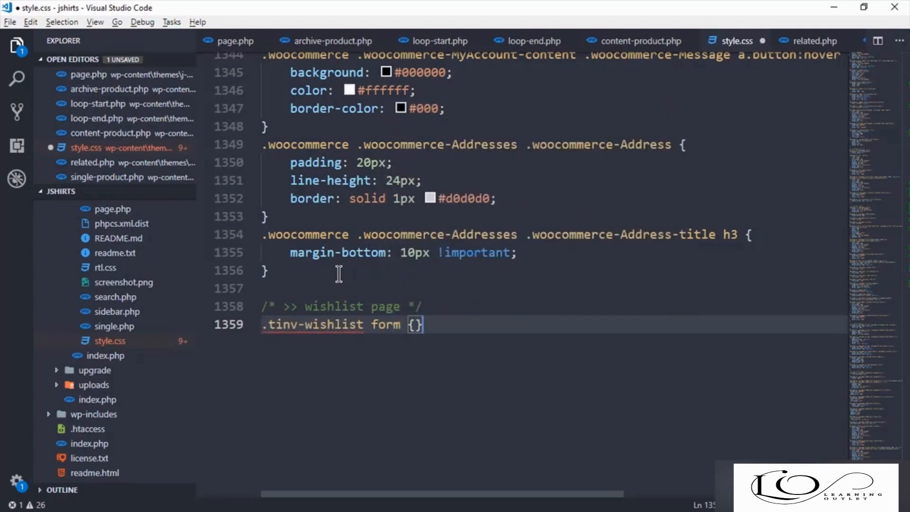
type("border: soli")
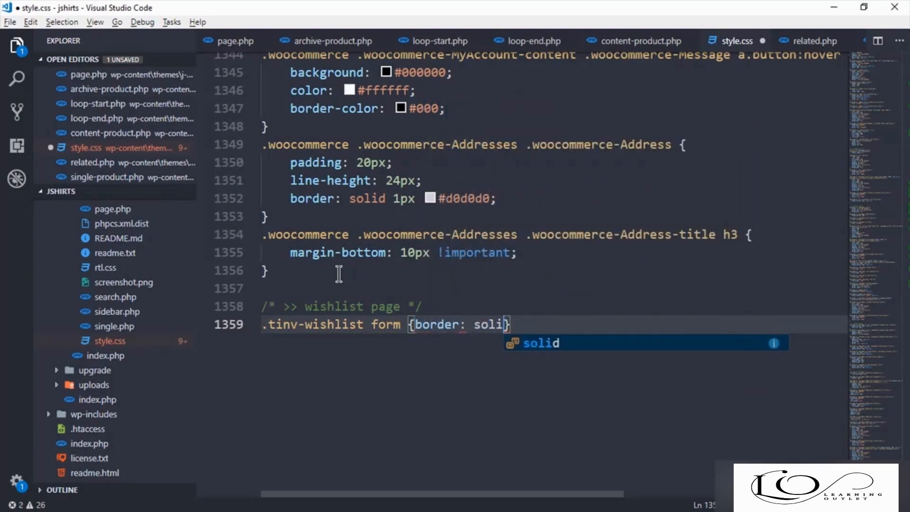
type("1px #d0d0d0;")
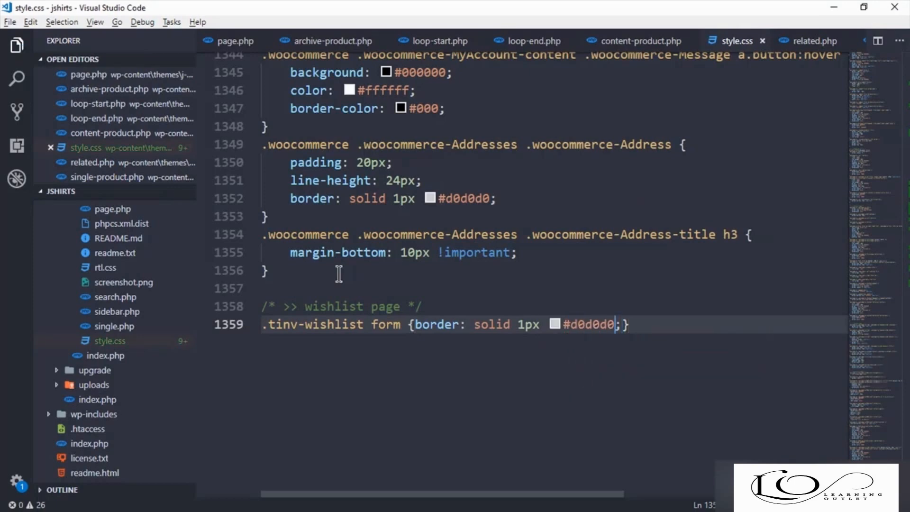
double_click(308, 324)
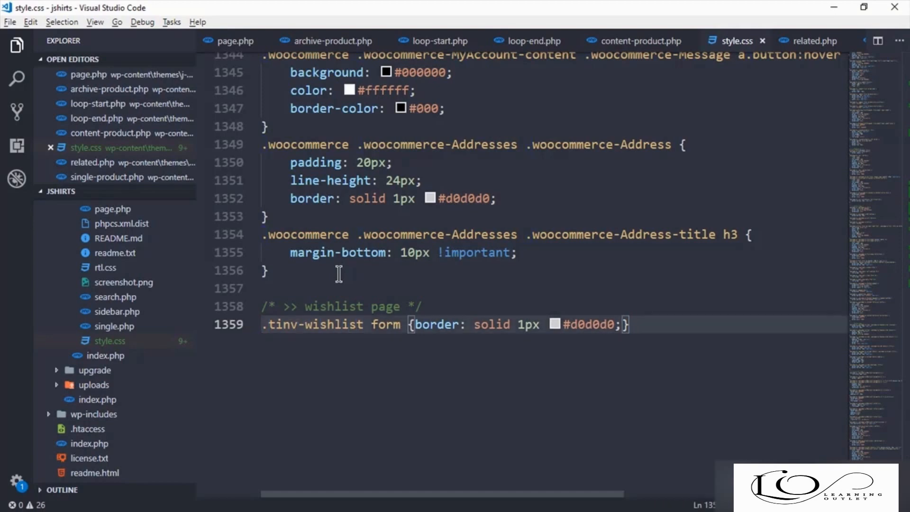
type(".tinv-wishlist")
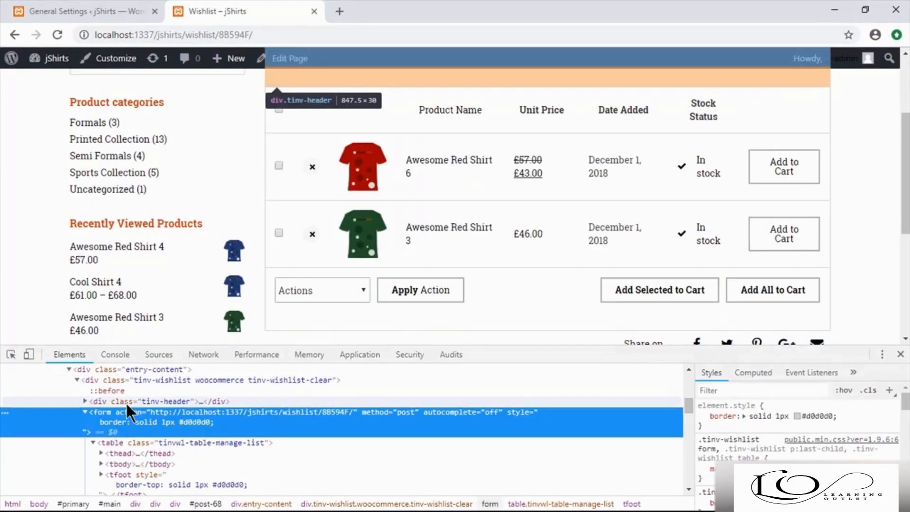
mouse_move(136, 453)
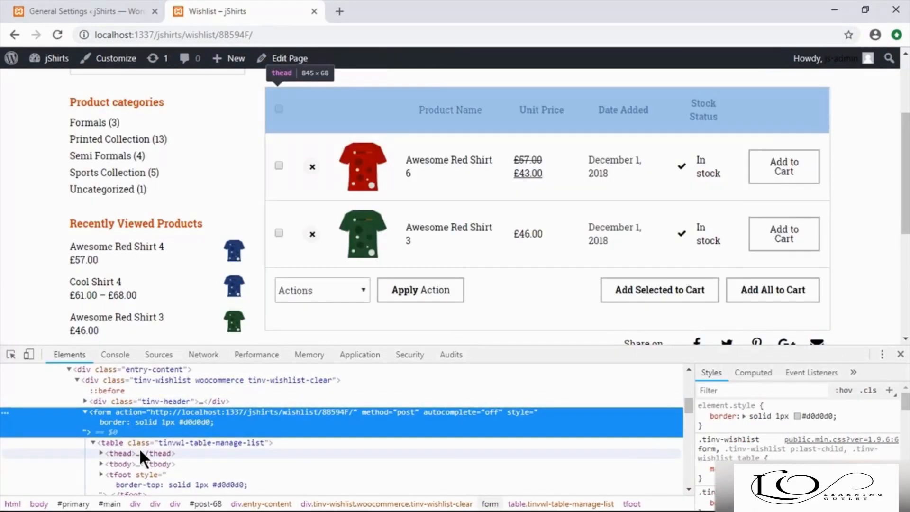
mouse_move(120, 463)
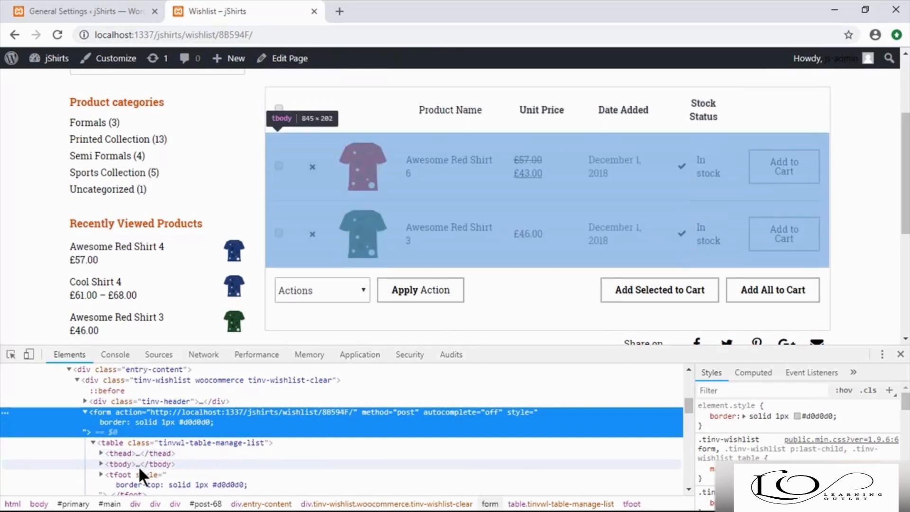